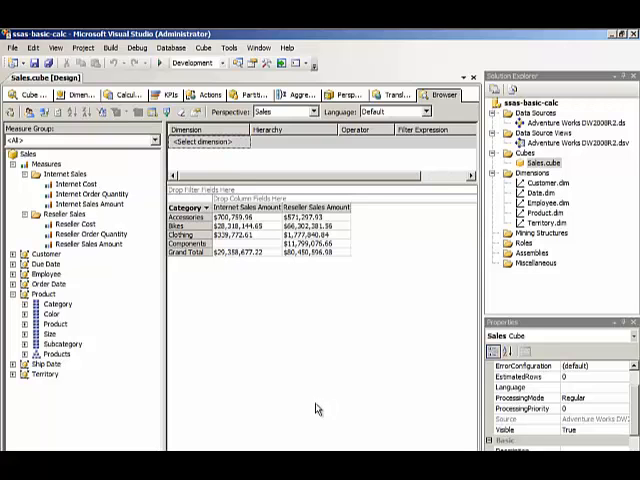
mouse_move(590, 78)
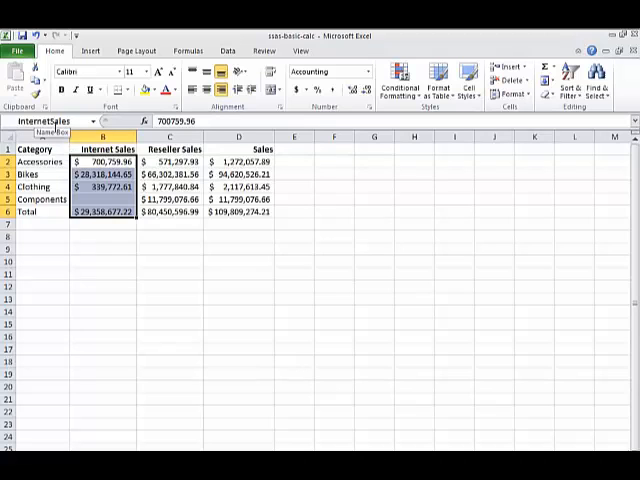
Select the ResellerSales named range from the Name Box to highlight its figures.
click(176, 160)
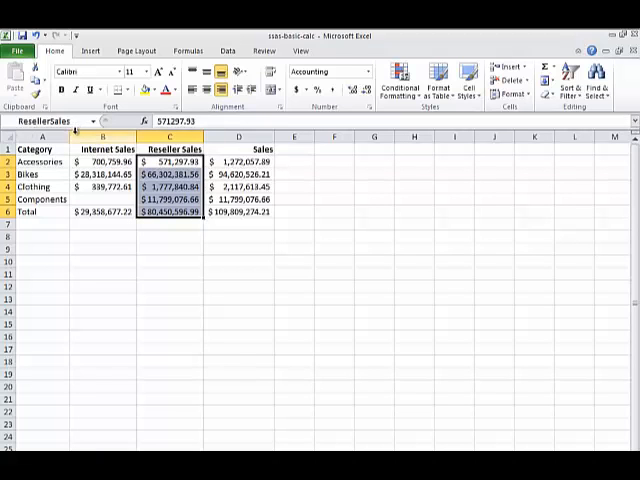
click(238, 162)
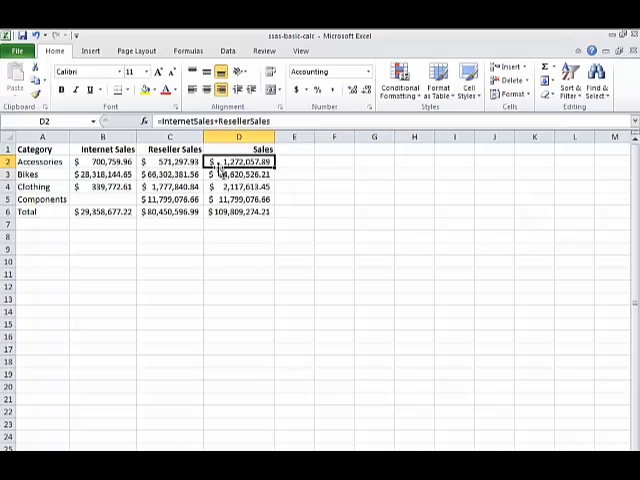
click(240, 172)
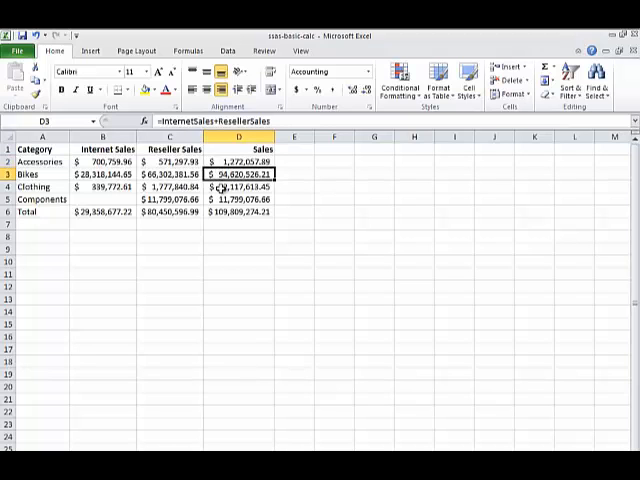
click(224, 188)
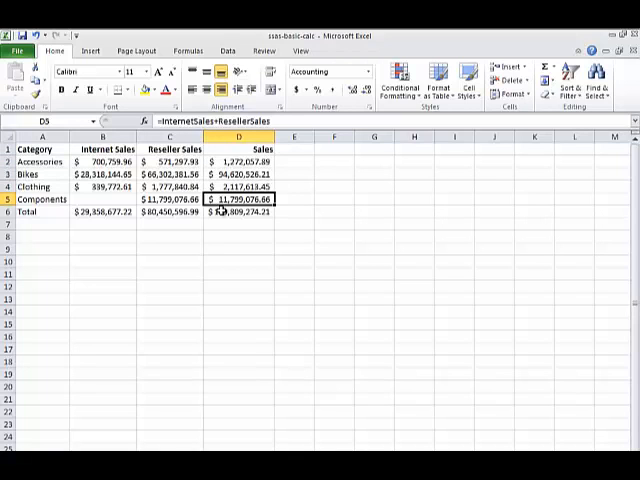